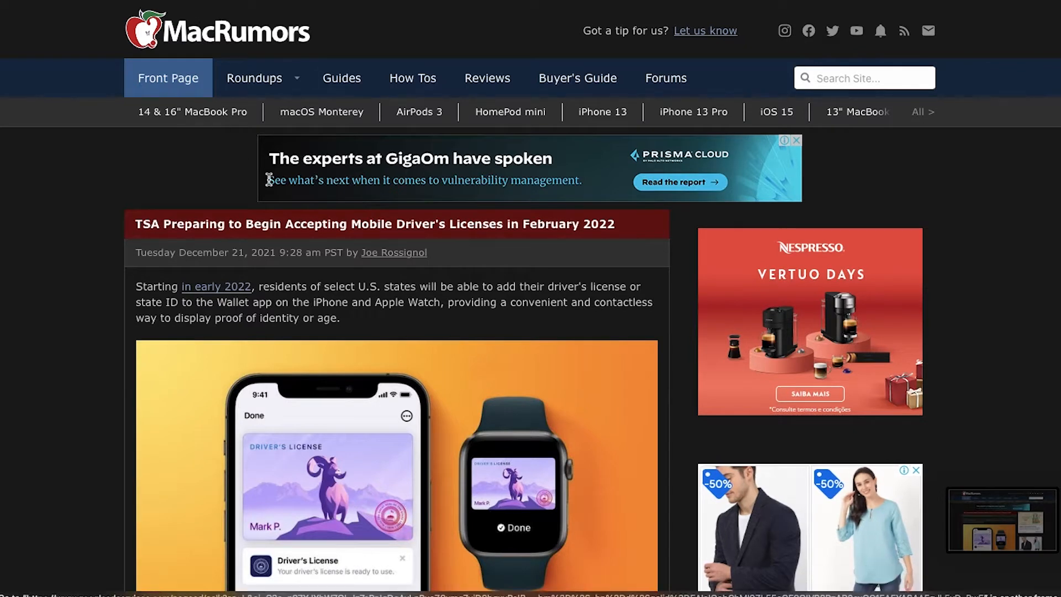
mouse_move(171, 221)
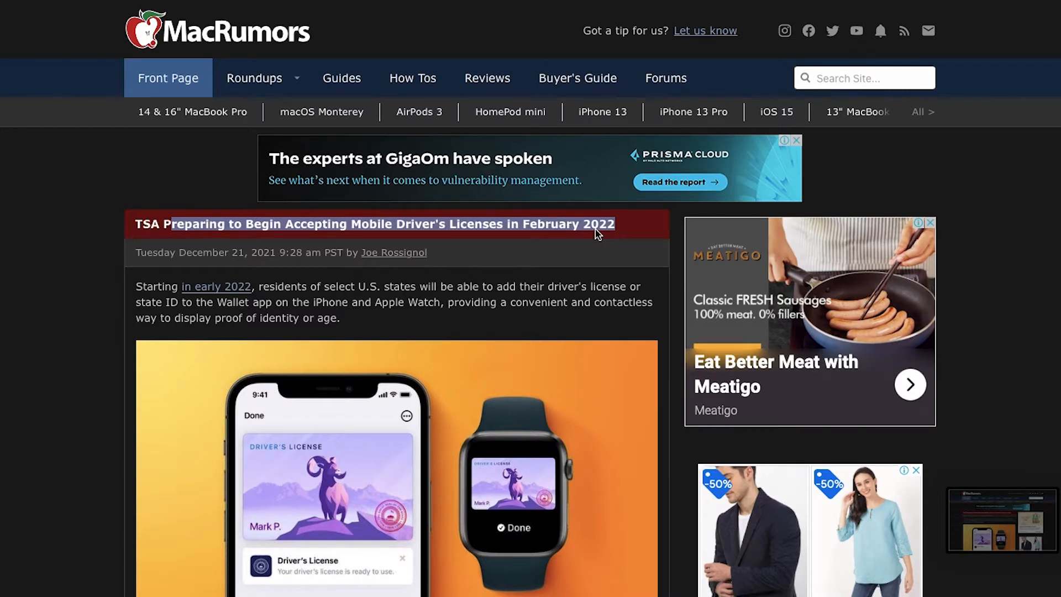
scroll(down, 3)
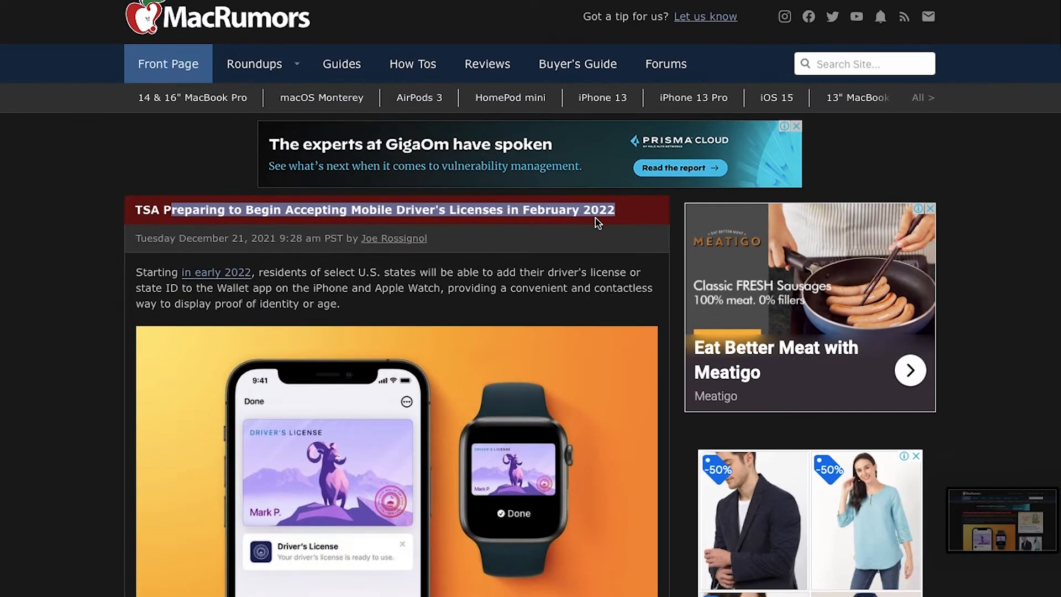
scroll(down, 3)
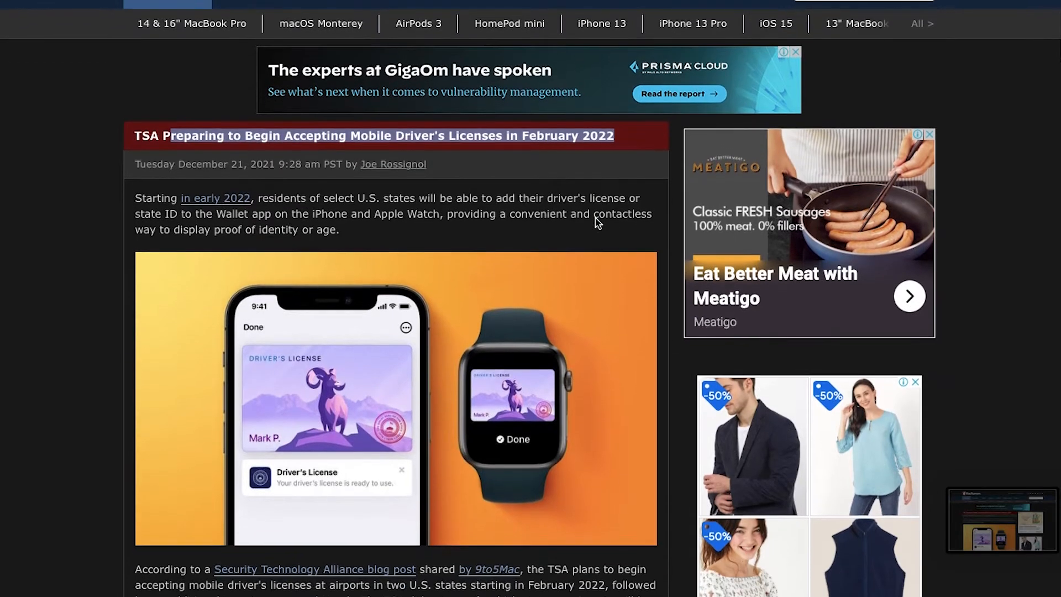
scroll(down, 3)
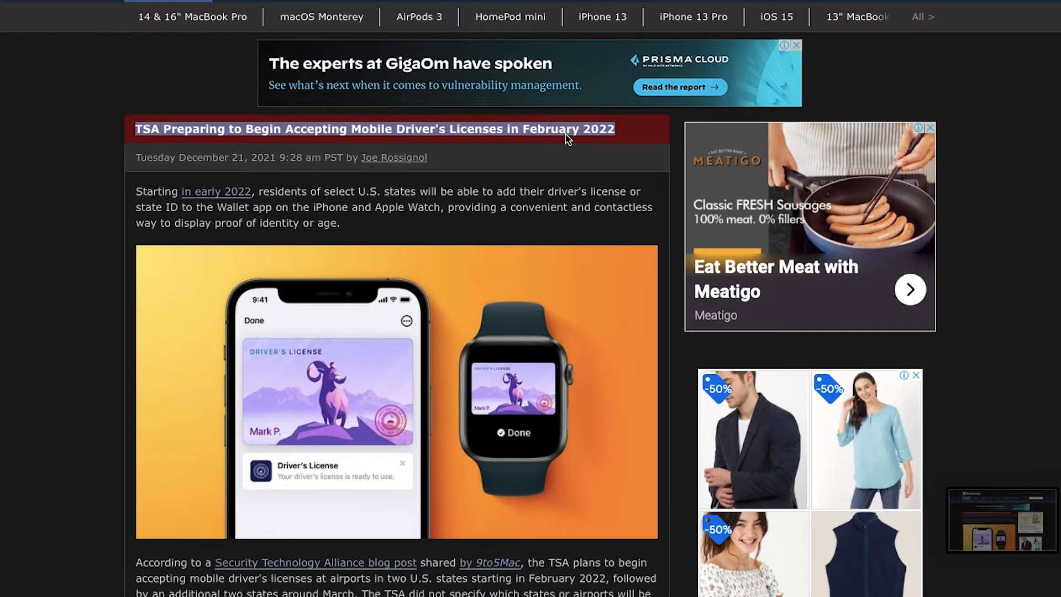
scroll(down, 3)
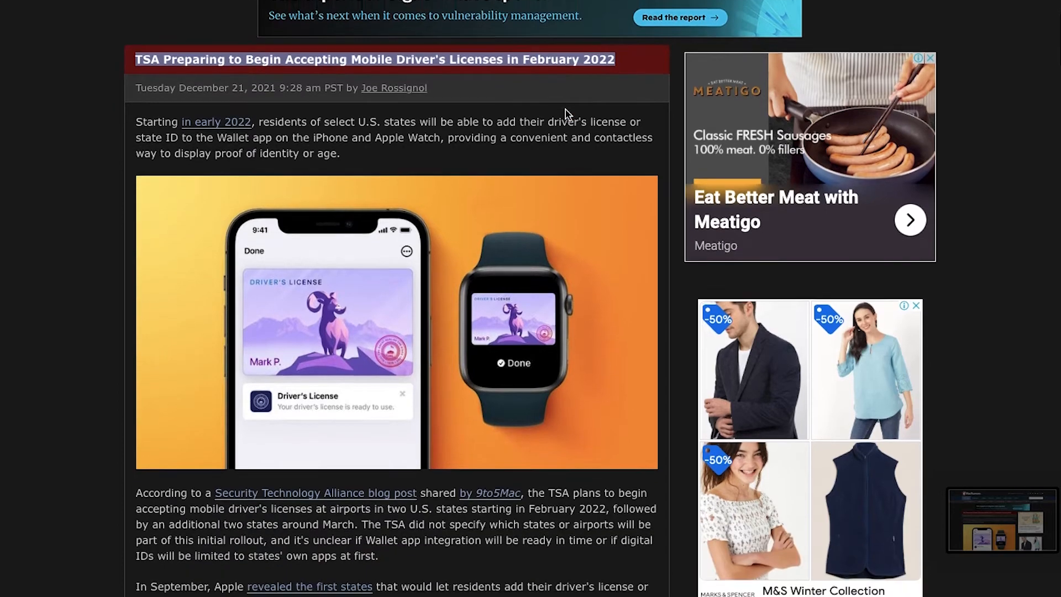
scroll(down, 3)
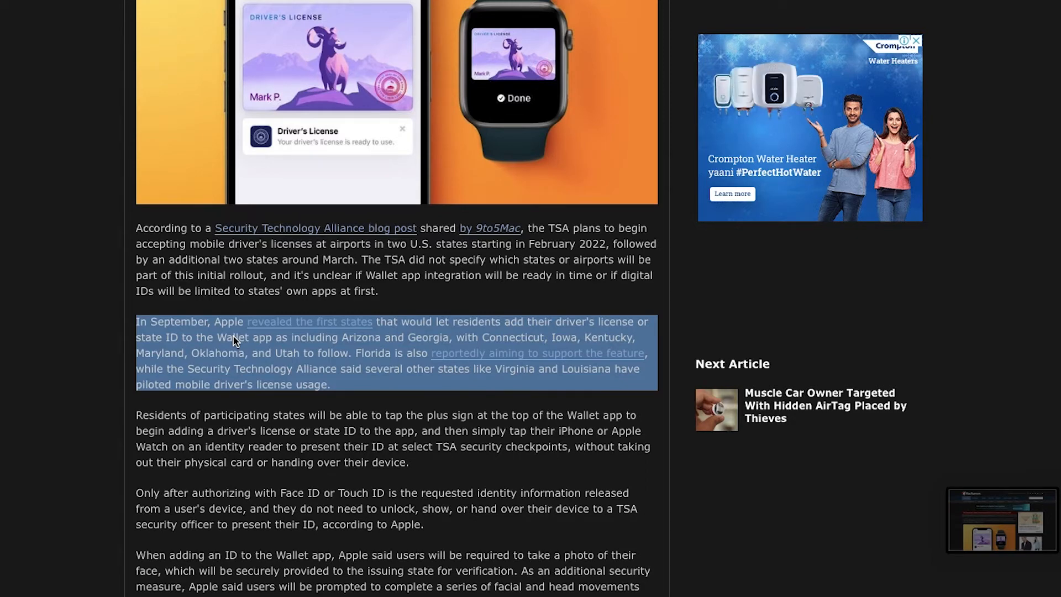
scroll(down, 3)
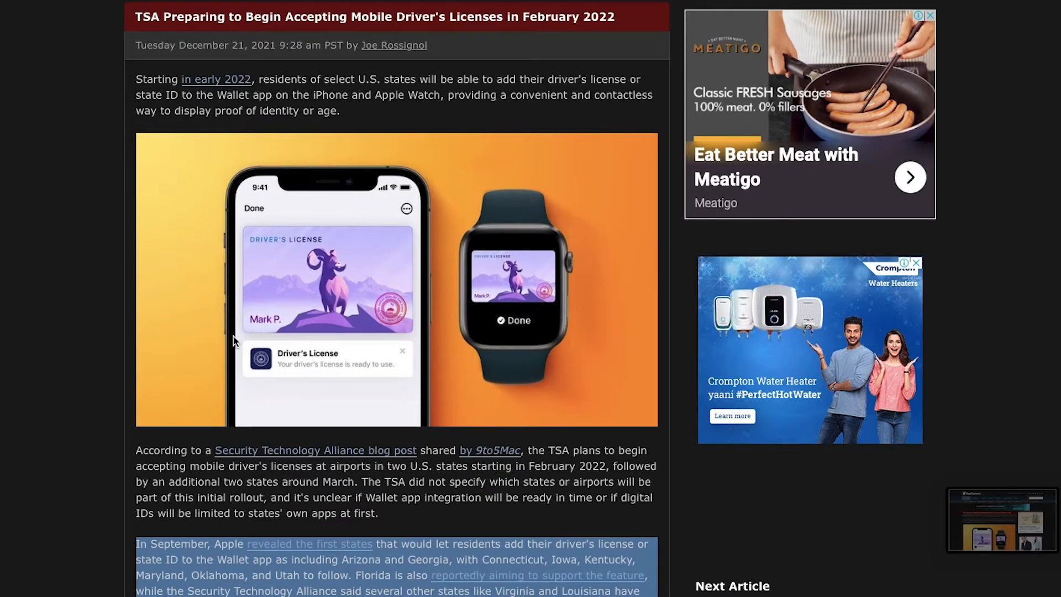
scroll(down, 3)
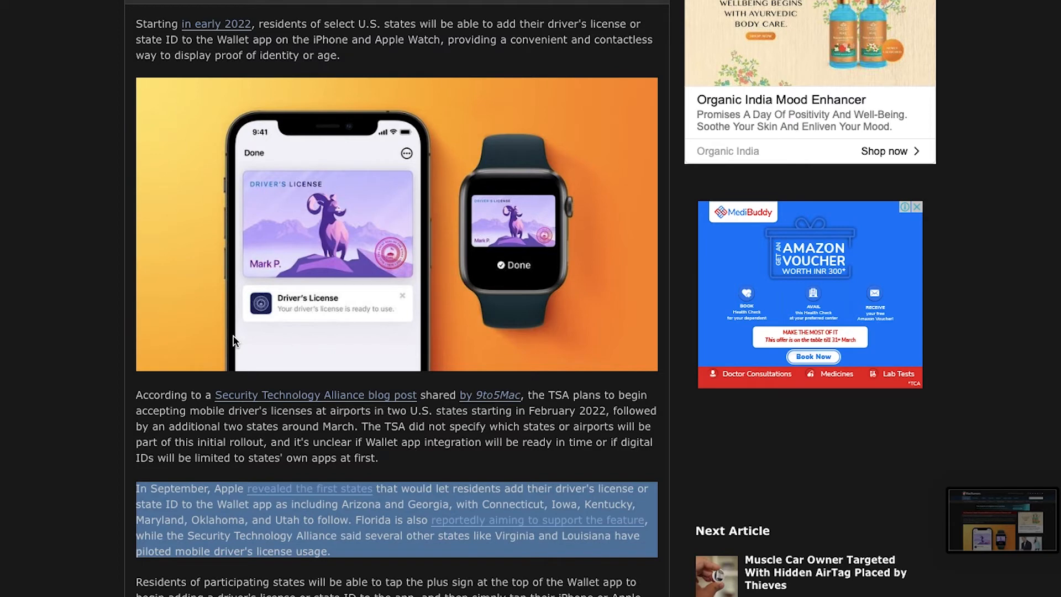
scroll(down, 3)
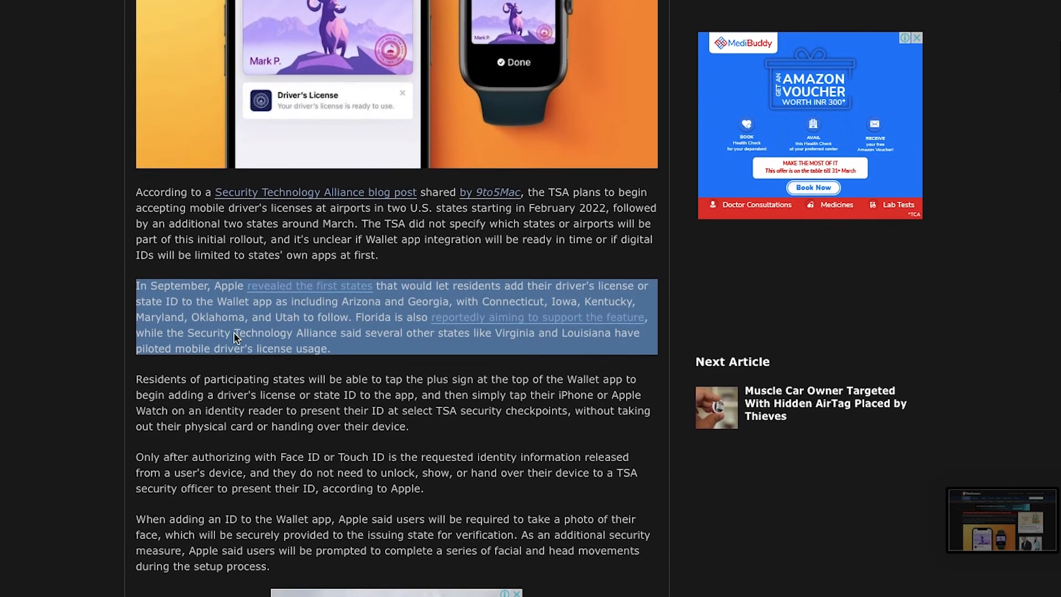
scroll(down, 3)
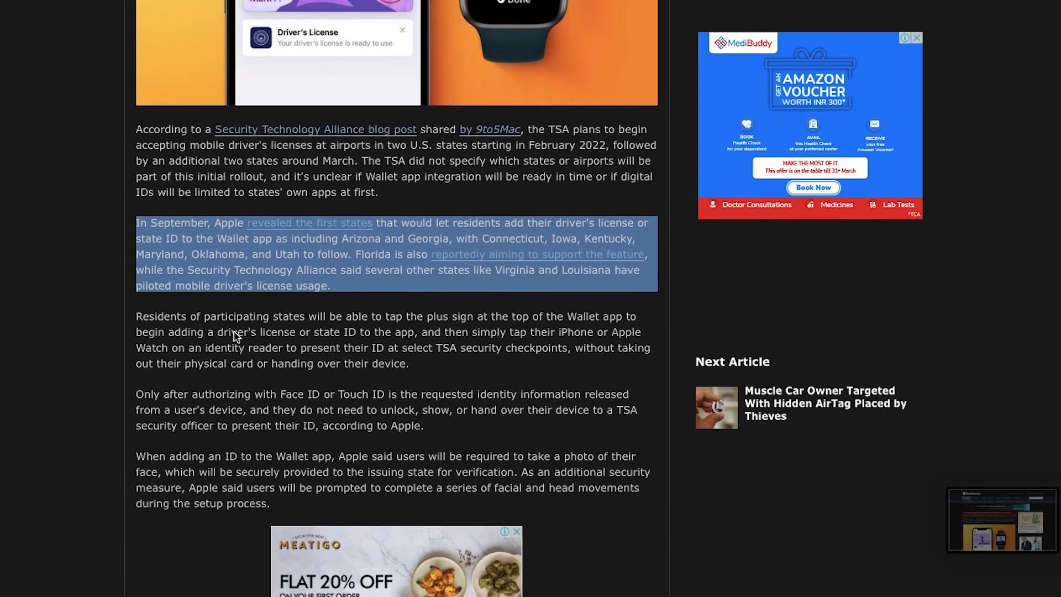
scroll(down, 3)
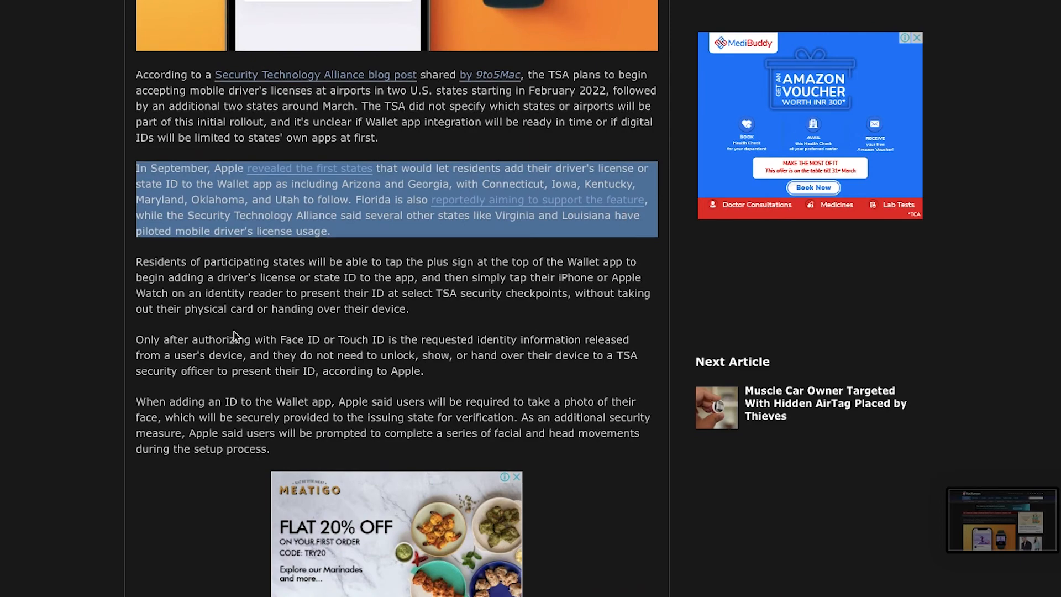
scroll(down, 3)
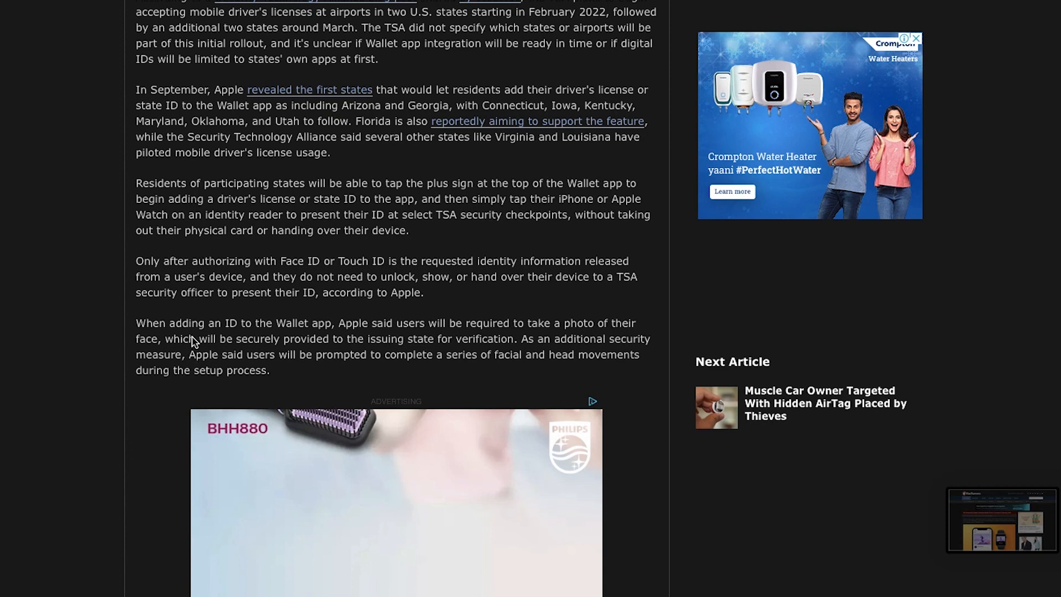
mouse_move(200, 329)
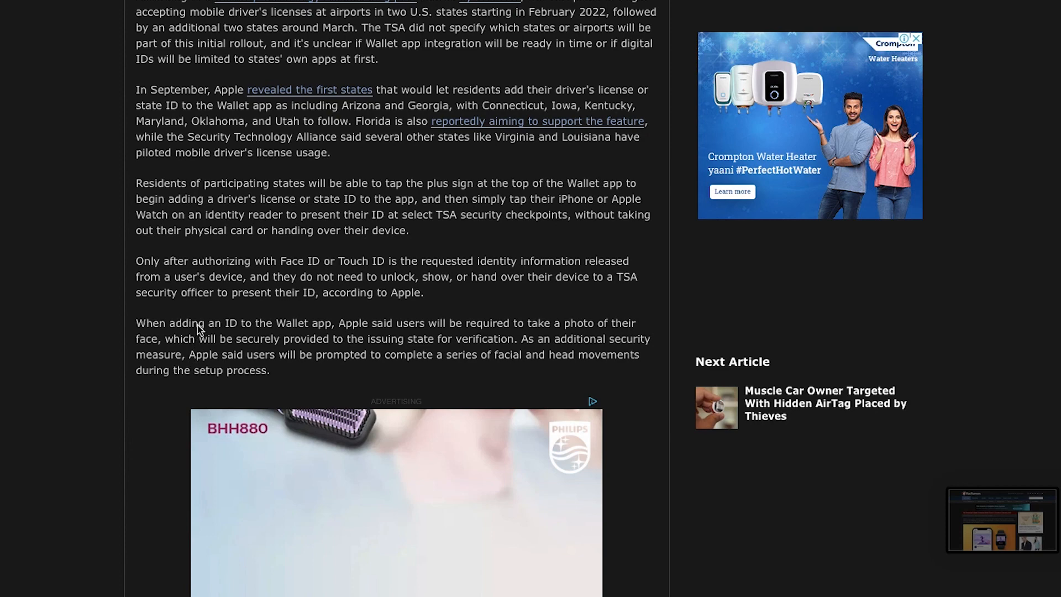